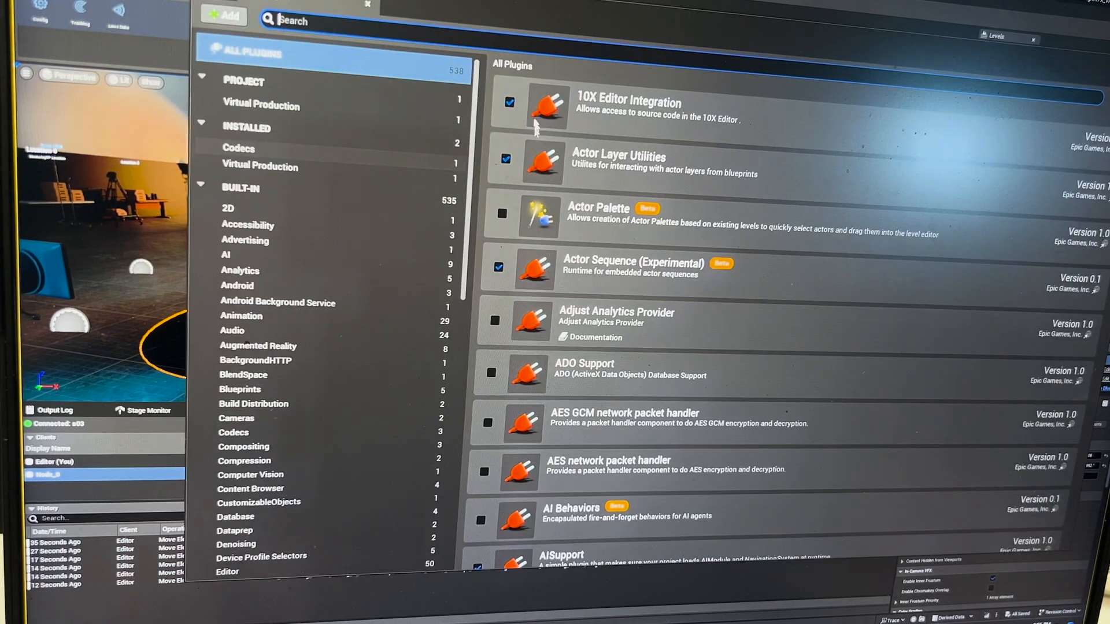
# Search the Window > Virtual Production menu for 'stag' to find Stage Monitor
pyautogui.write('stag')
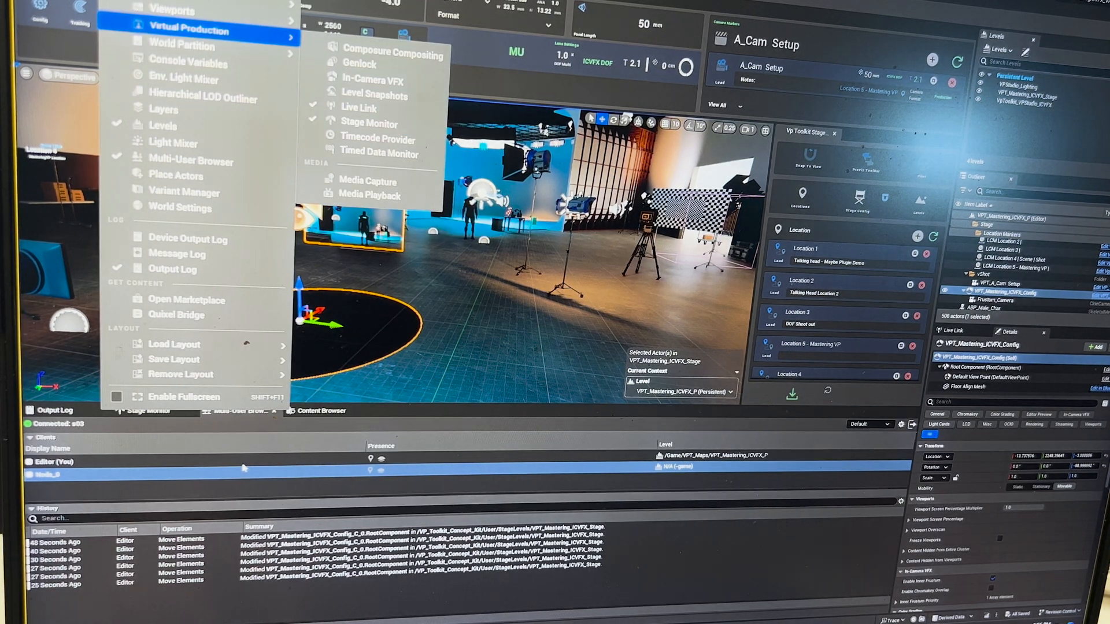
# Show the Stage Monitor listing both render machines as ready with their average FPS
pyautogui.click(369, 123)
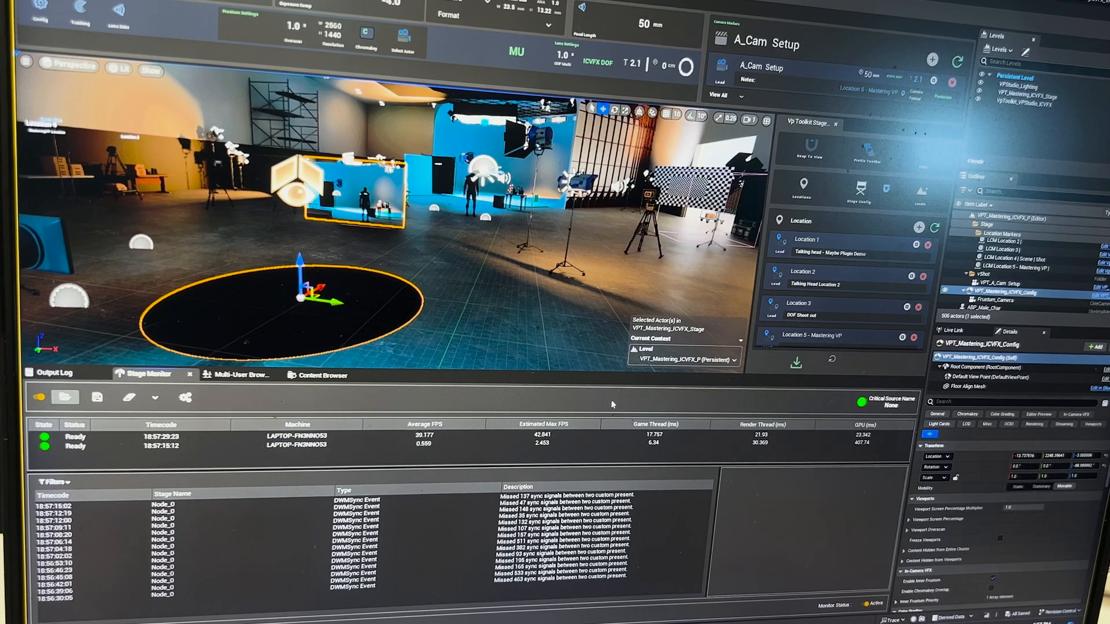
pyautogui.press('alt+tab')
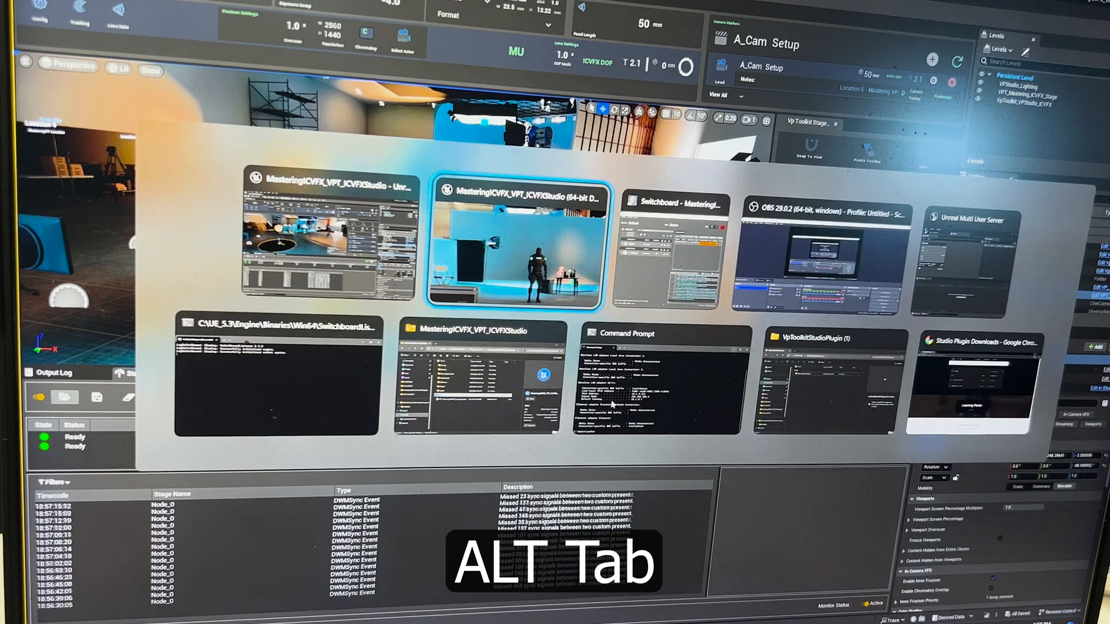
pyautogui.press('alt+tab')
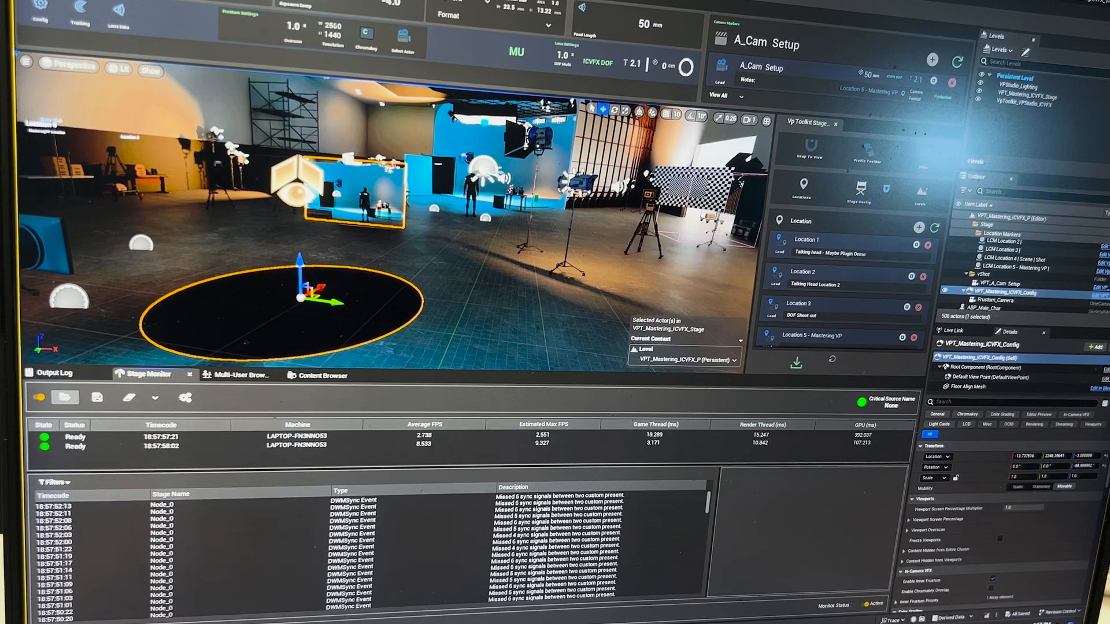
# Expand the PostProcessVolume's Bloom, Exposure and Chromatic Aberration settings for intensity 0 and EV100 1.0
pyautogui.press('alt+tab')
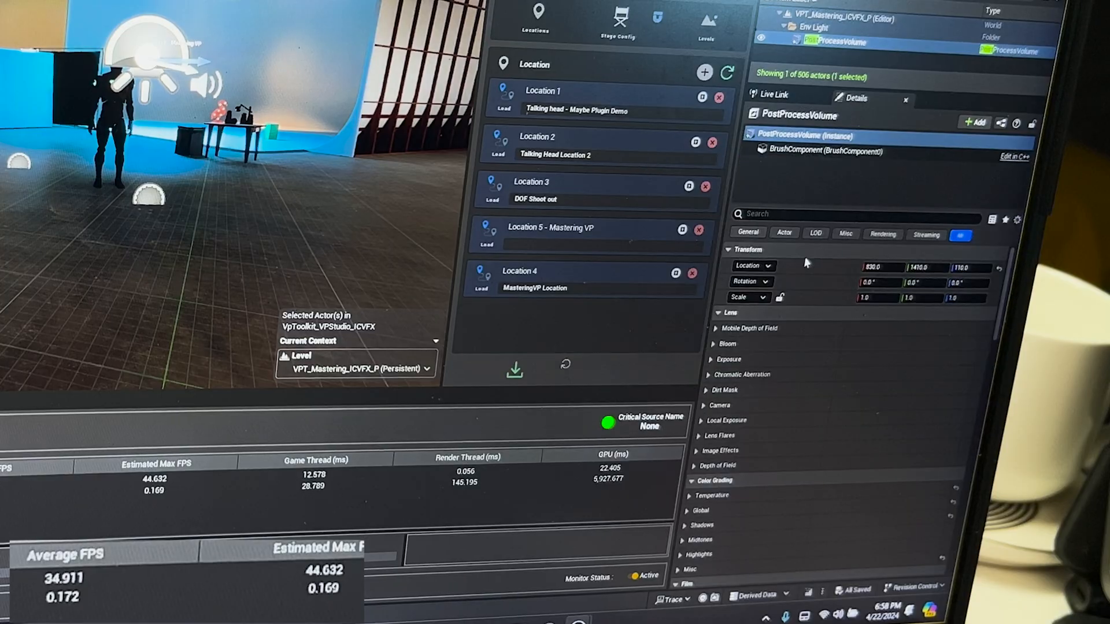
pyautogui.scroll(-3)
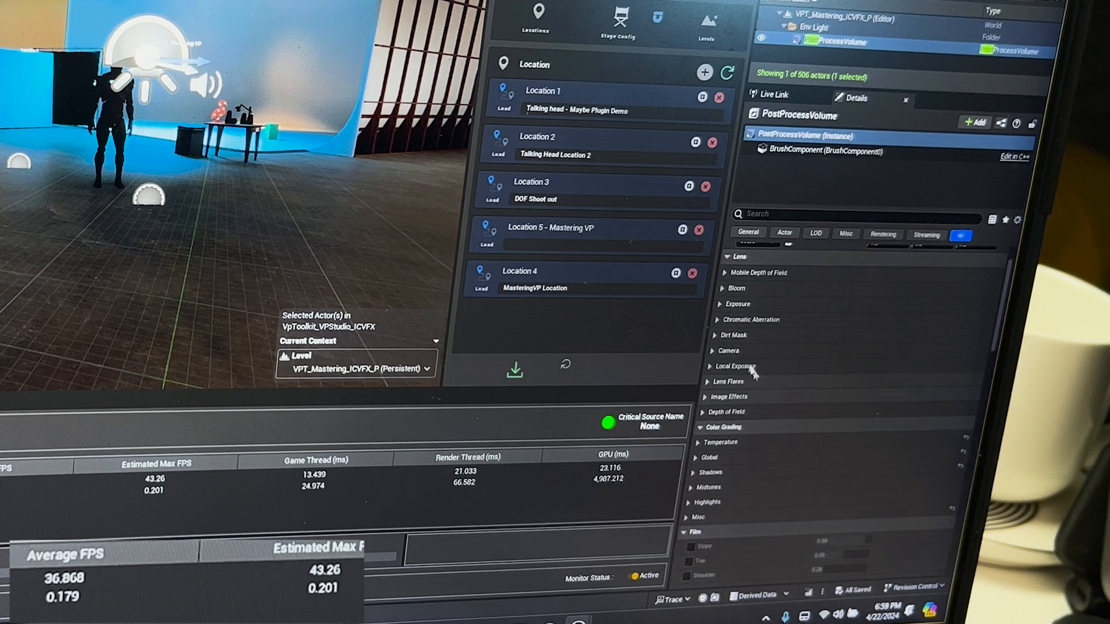
pyautogui.click(737, 288)
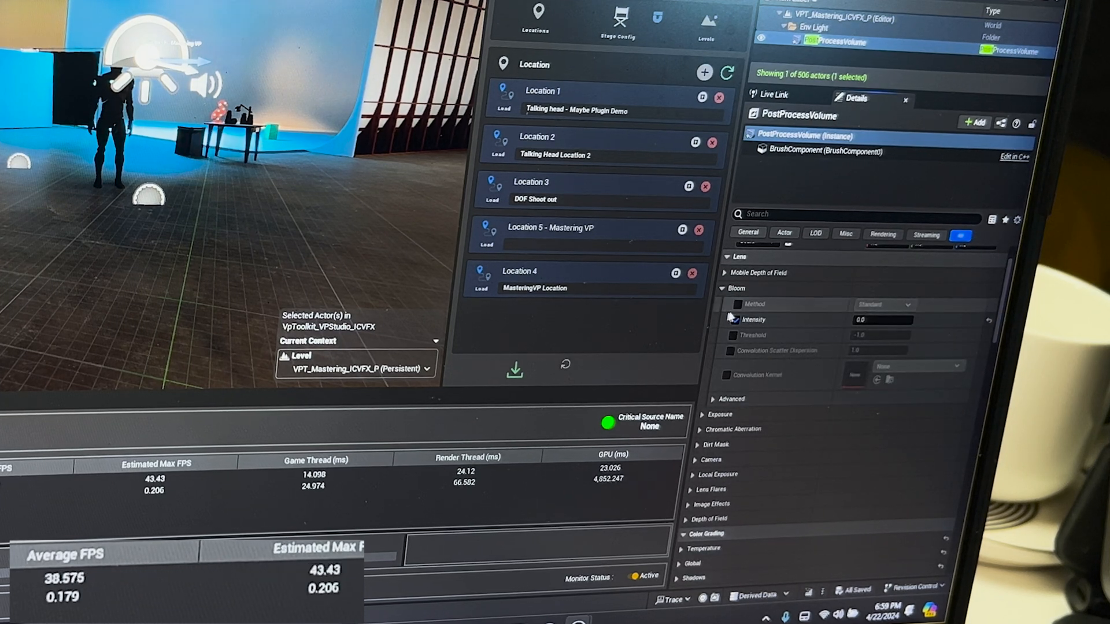
pyautogui.click(735, 320)
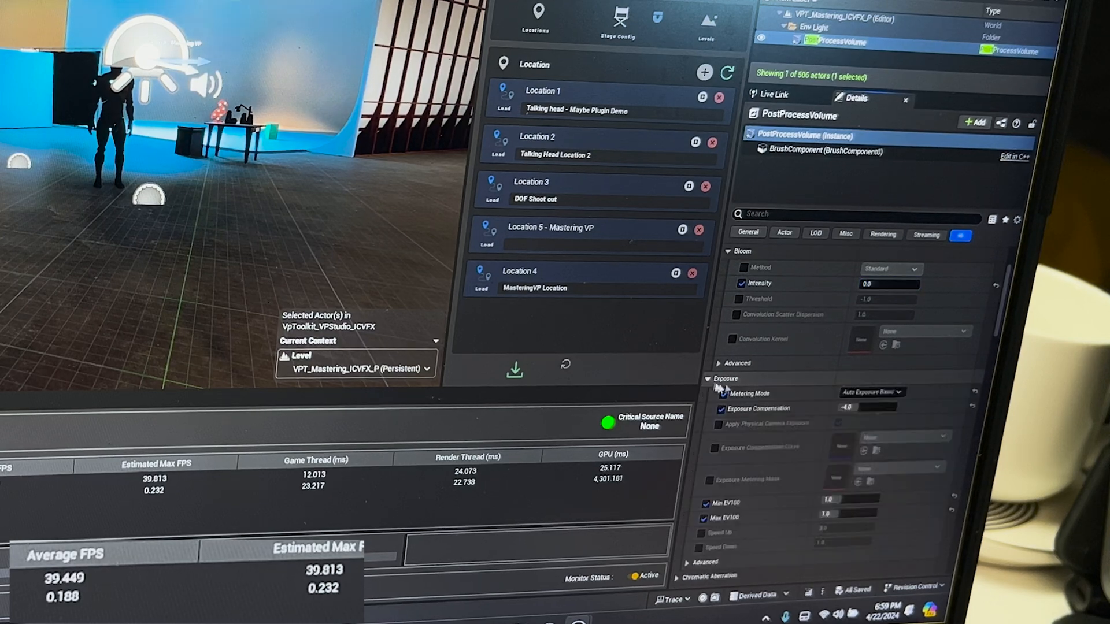
pyautogui.scroll(-3)
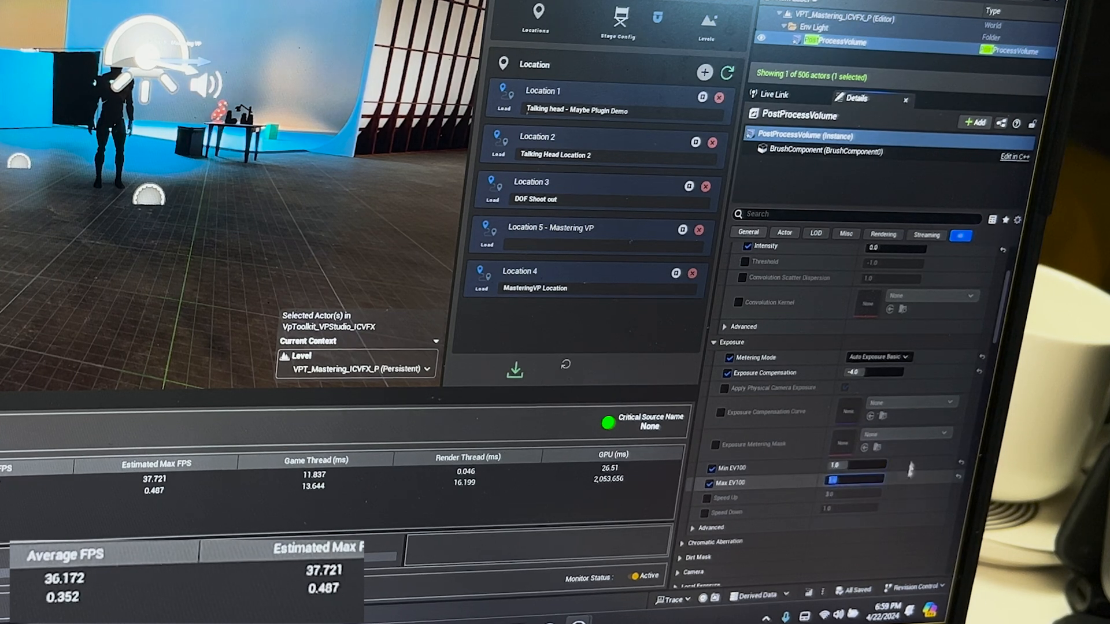
pyautogui.scroll(3)
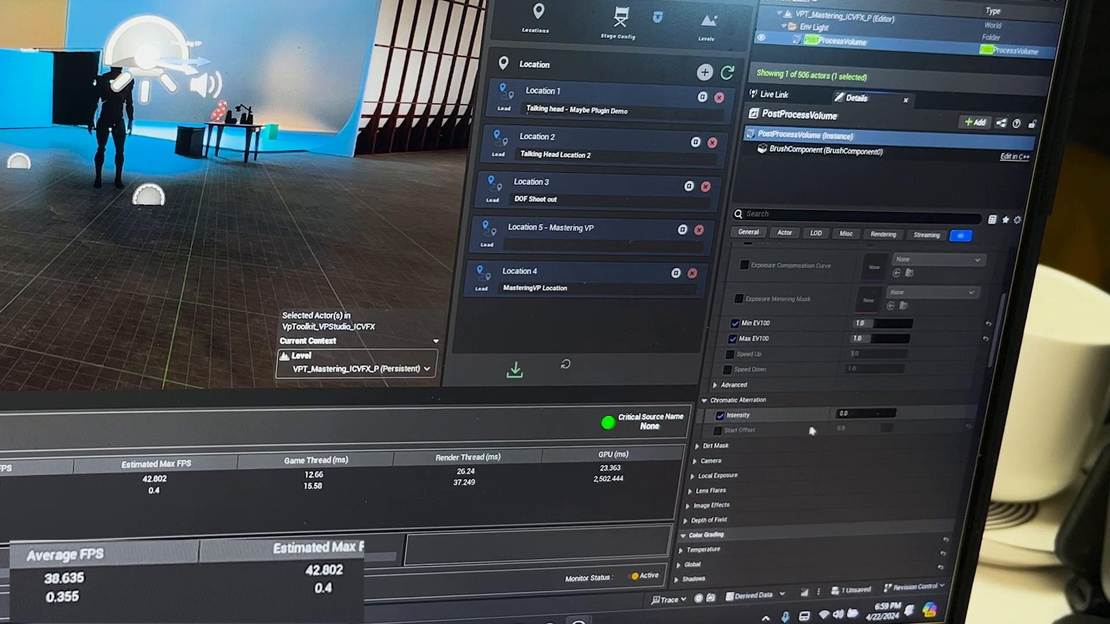
# Review the volume's colour grading shadows settings and move on to Global Illumination
pyautogui.scroll(-3)
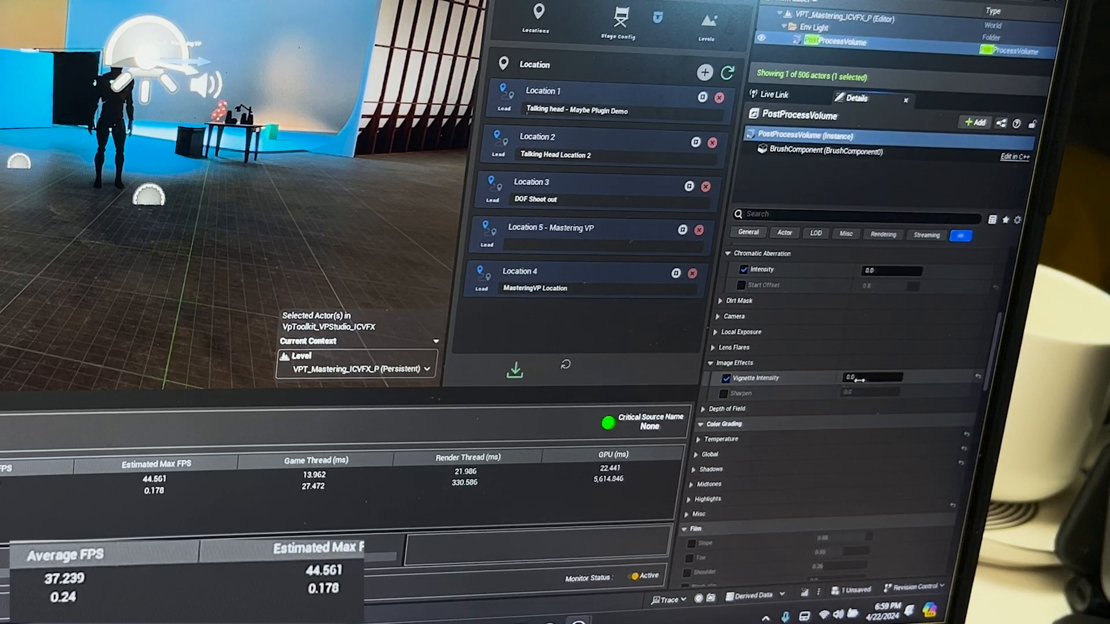
pyautogui.scroll(-3)
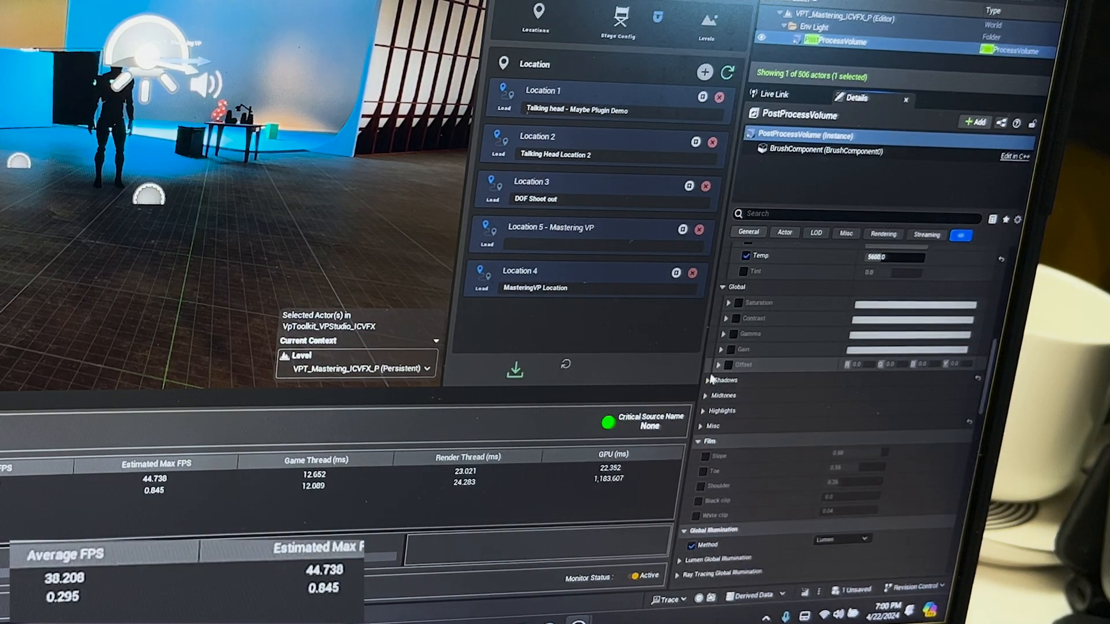
pyautogui.click(707, 380)
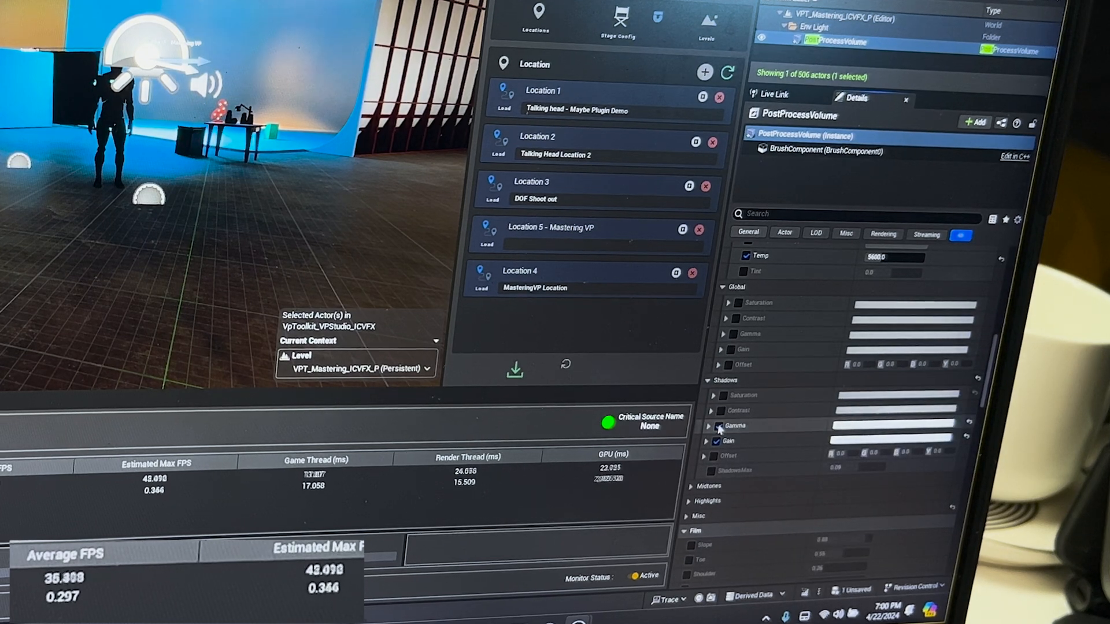
pyautogui.click(707, 380)
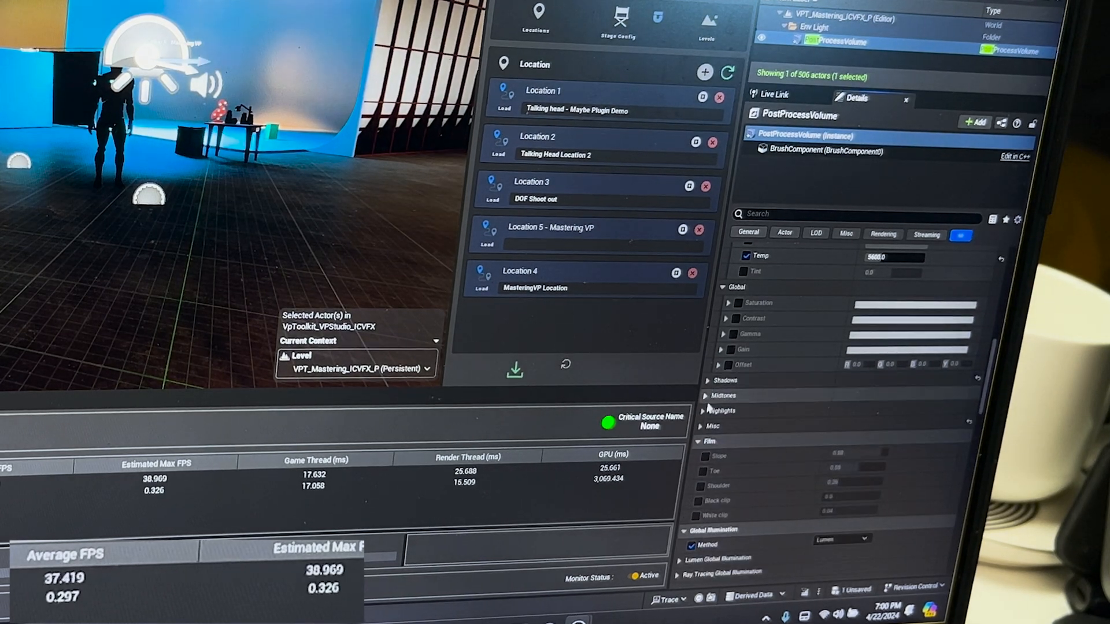
pyautogui.click(705, 396)
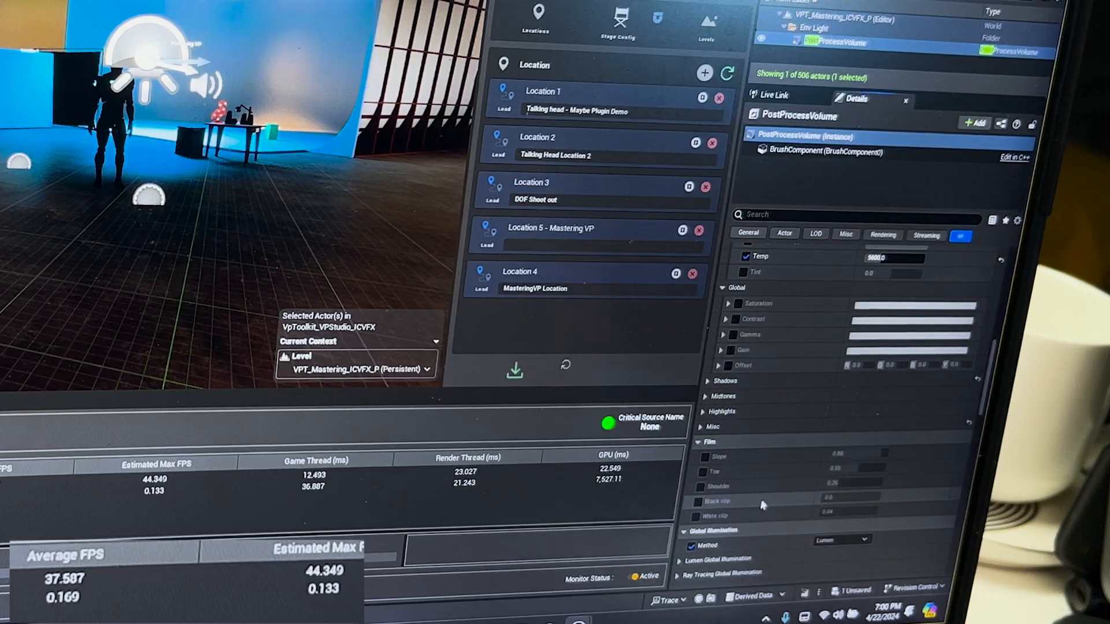
# Override the Global Illumination and Reflections methods with Lumen
pyautogui.scroll(-3)
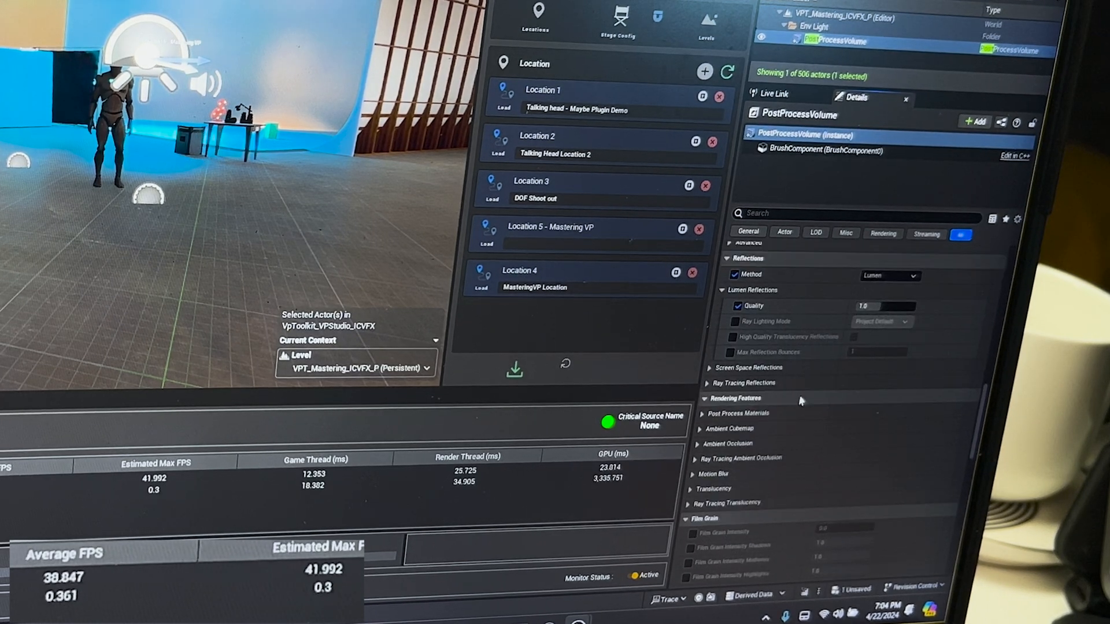
pyautogui.scroll(3)
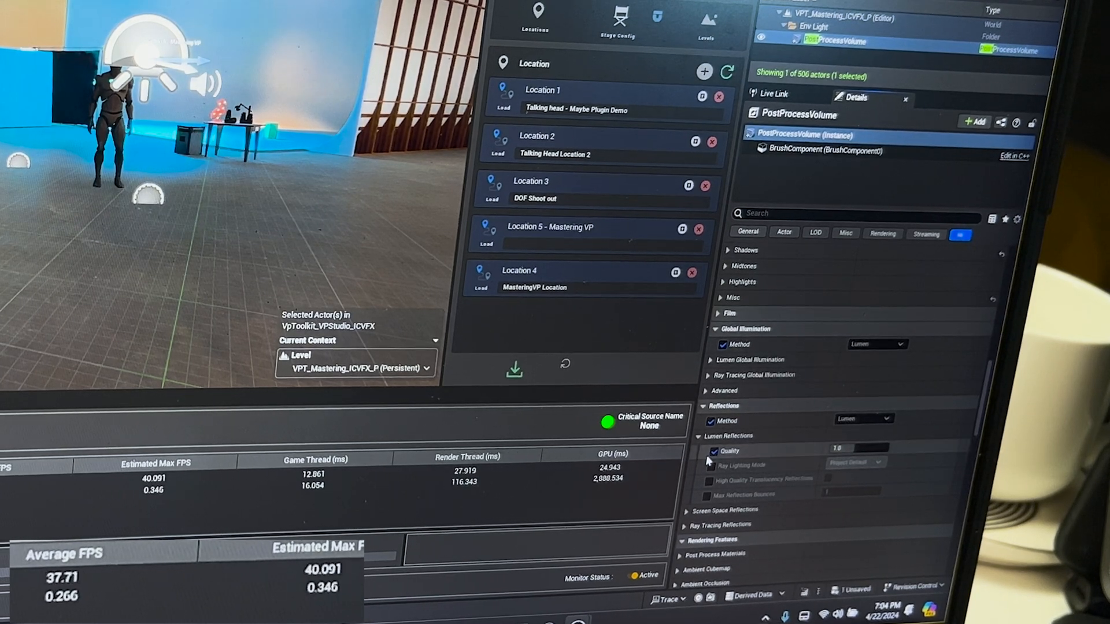
pyautogui.scroll(-3)
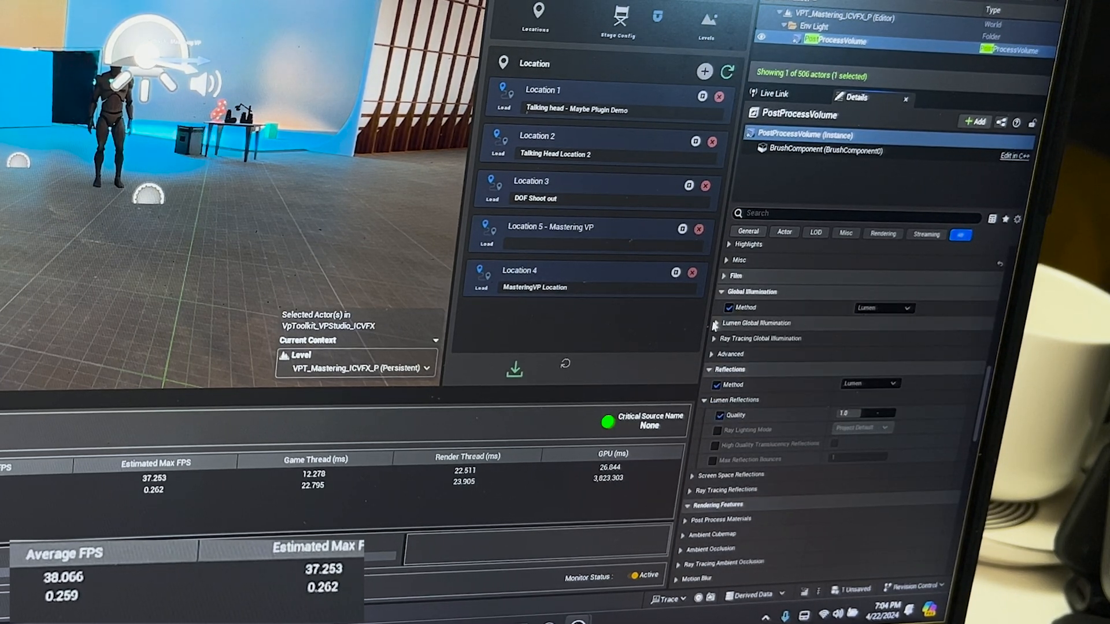
pyautogui.click(713, 322)
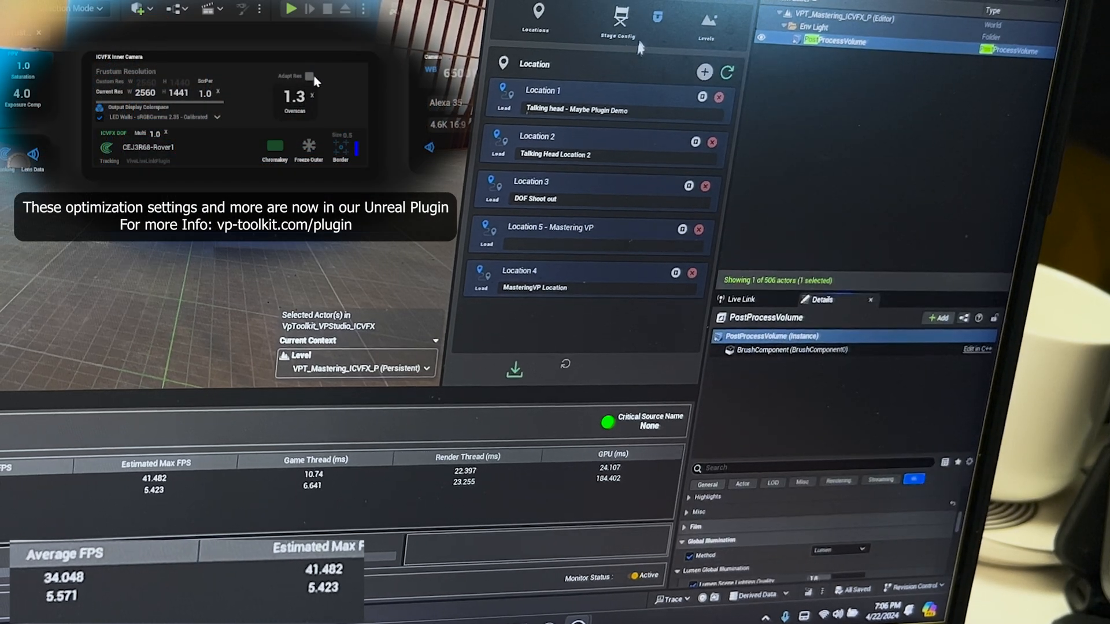
# Pick the LED Walls sRGB Gamma 2.35 Calibrated colourspace and freeze the outer nDisplay viewports
pyautogui.click(616, 20)
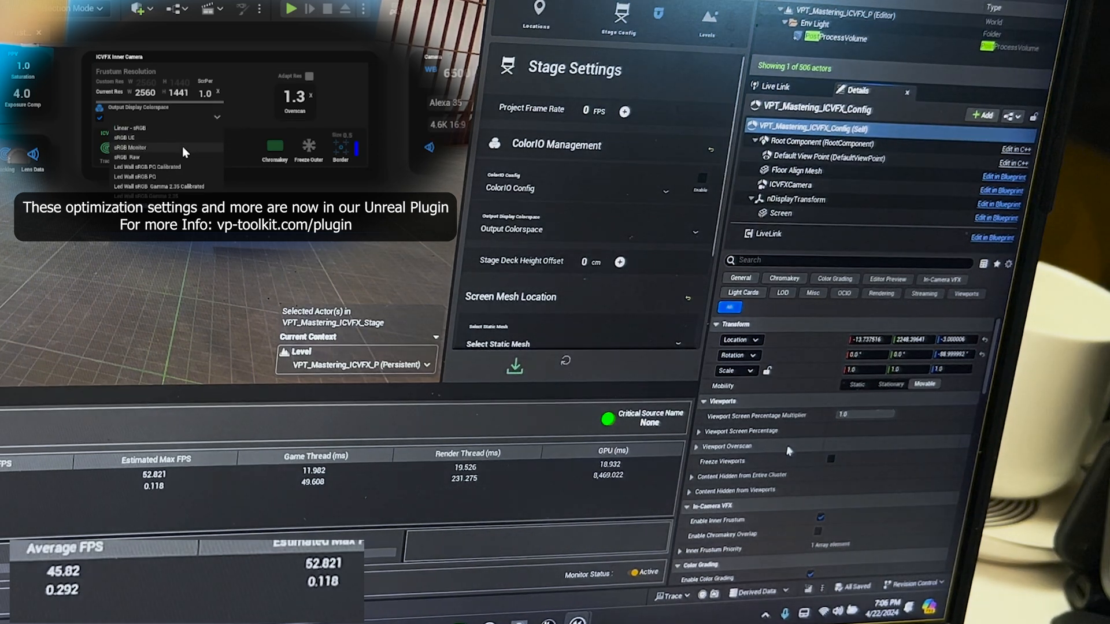
pyautogui.click(129, 147)
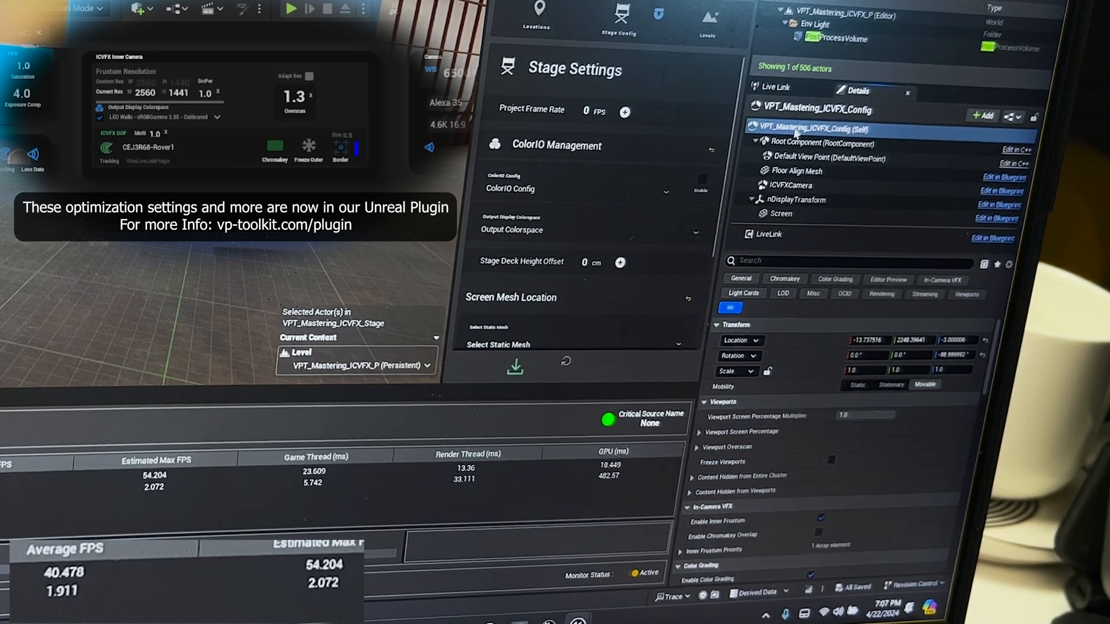
pyautogui.click(309, 147)
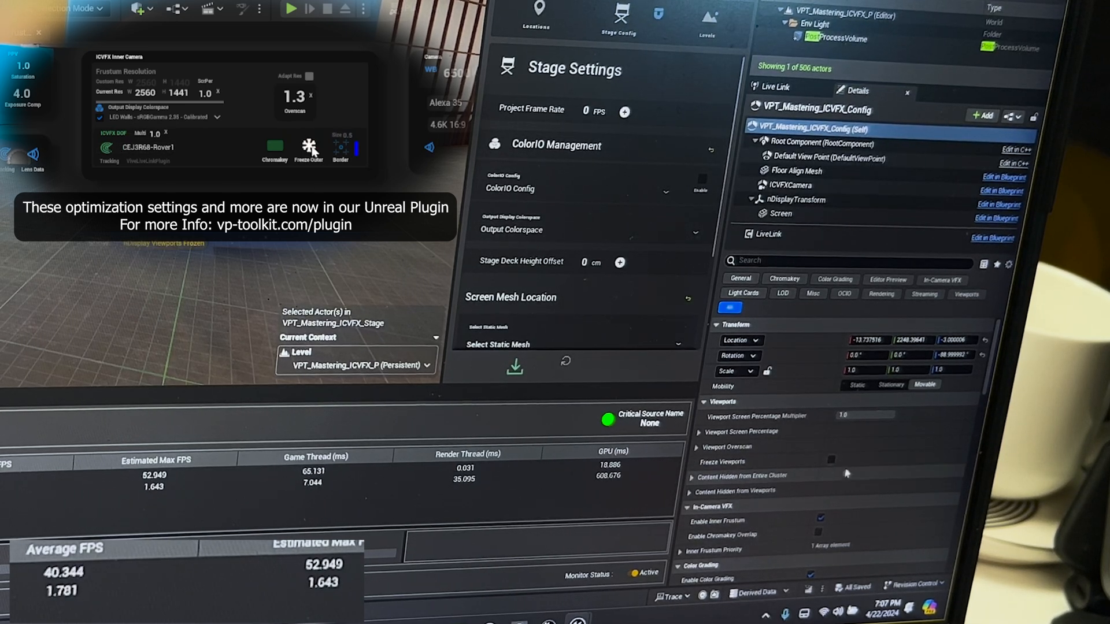
pyautogui.click(831, 460)
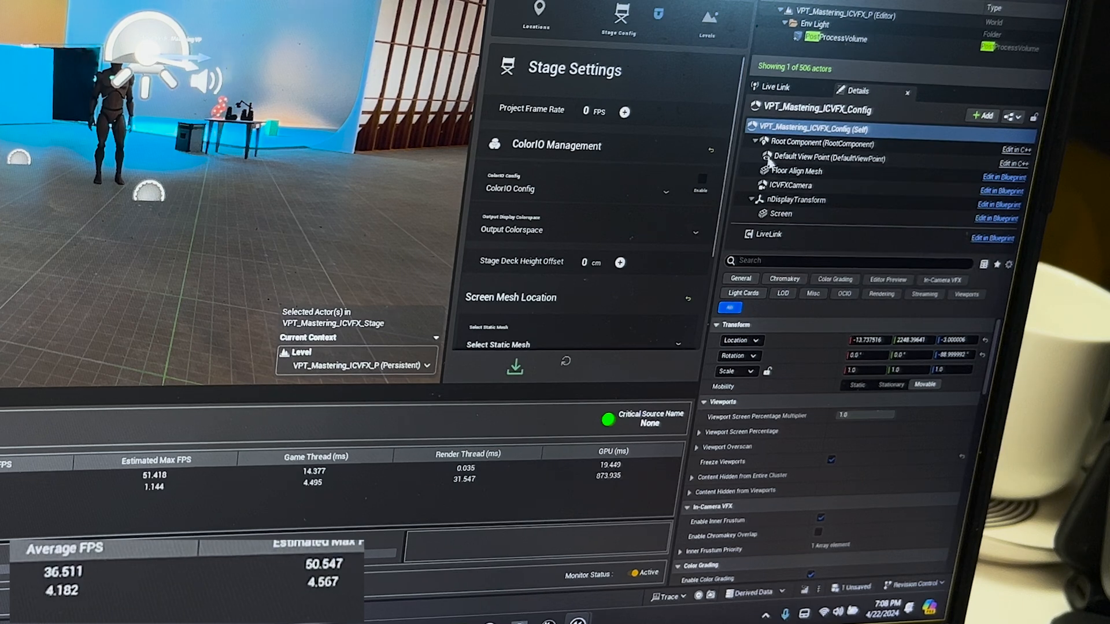
# Tick Freeze Viewports on the stage config actor to hold the frame rate in the mid-30s
pyautogui.click(787, 184)
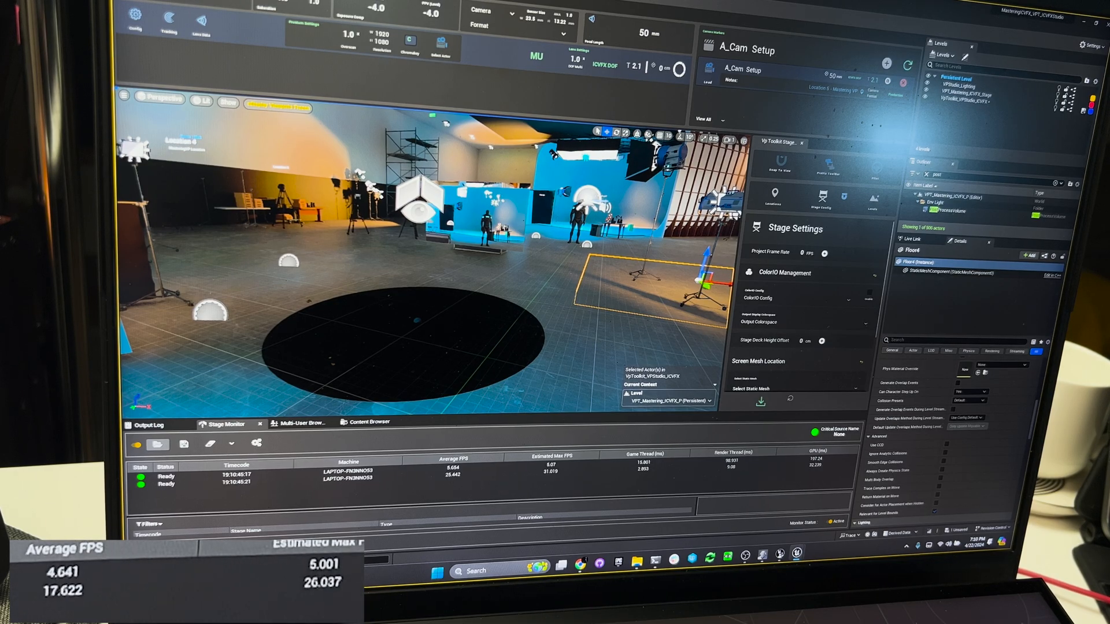
# Switch the editor viewport's view mode to Unlit
pyautogui.press('alt+tab')
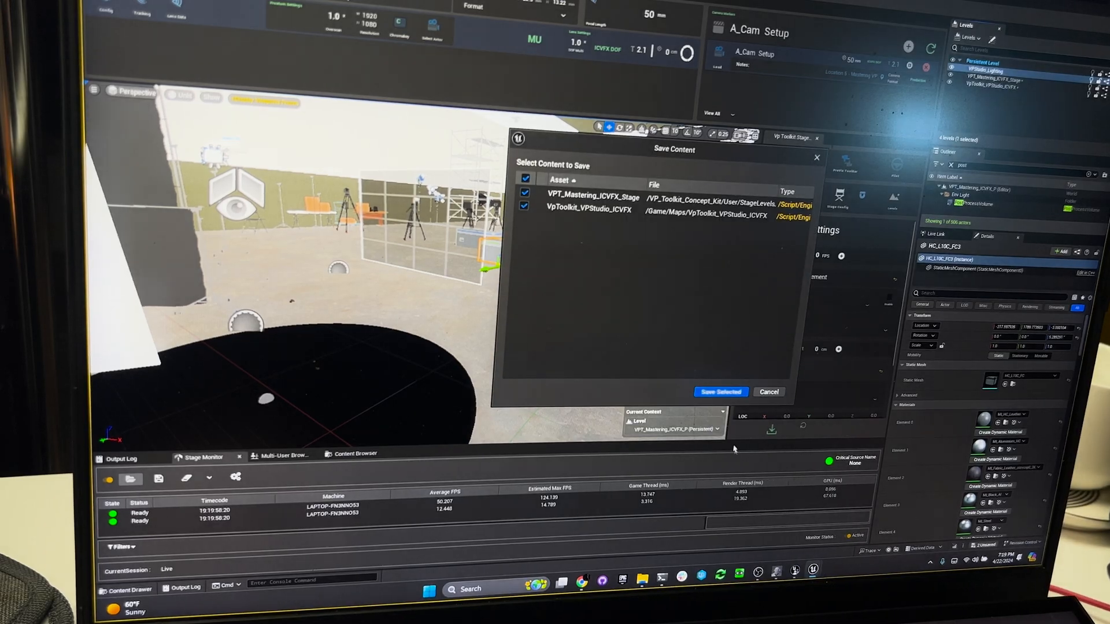
# Save the modified stage config and VP studio level via Save Selected
pyautogui.click(720, 391)
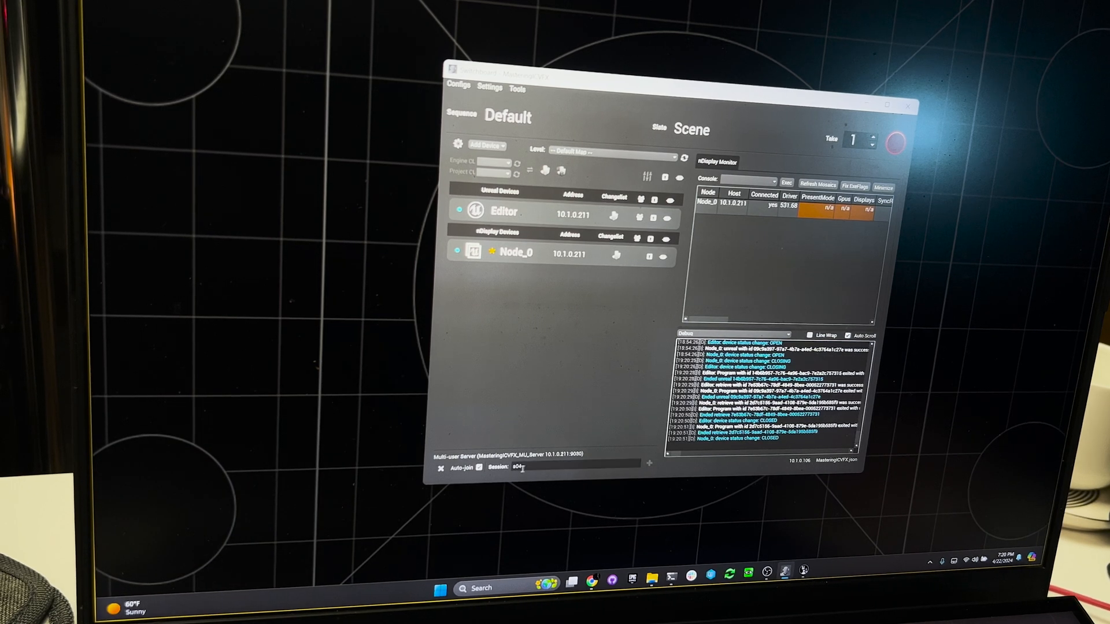
# Stop the Editor and Node_0 devices so the Switchboard log reports them CLOSED
pyautogui.tripleClick(537, 466)
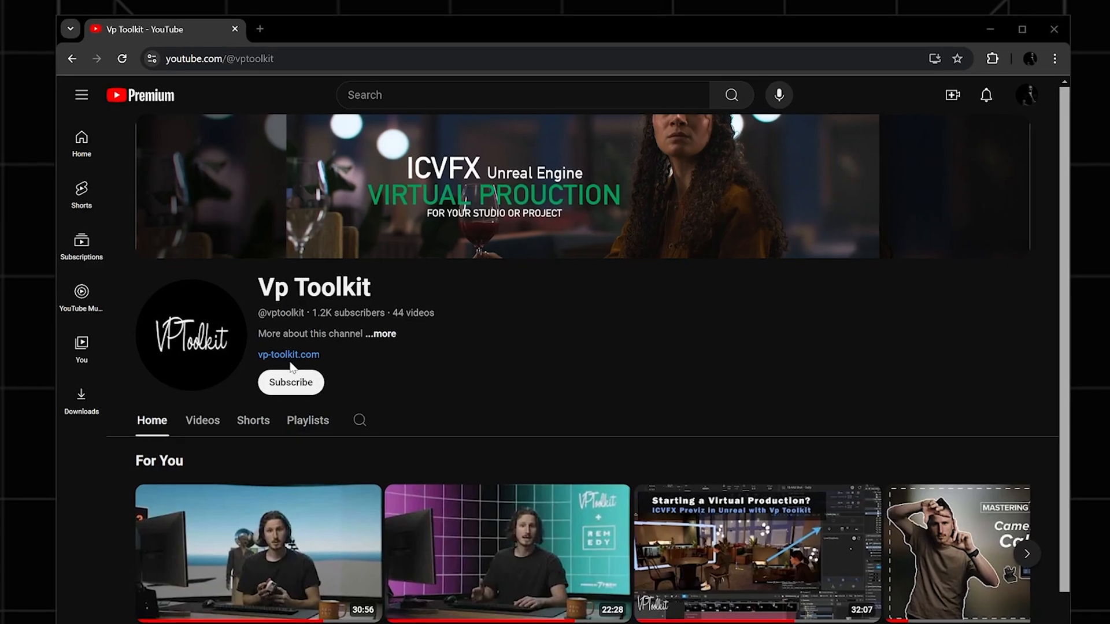
# Subscribe to the Vp Toolkit YouTube channel and review its notification options
pyautogui.click(290, 382)
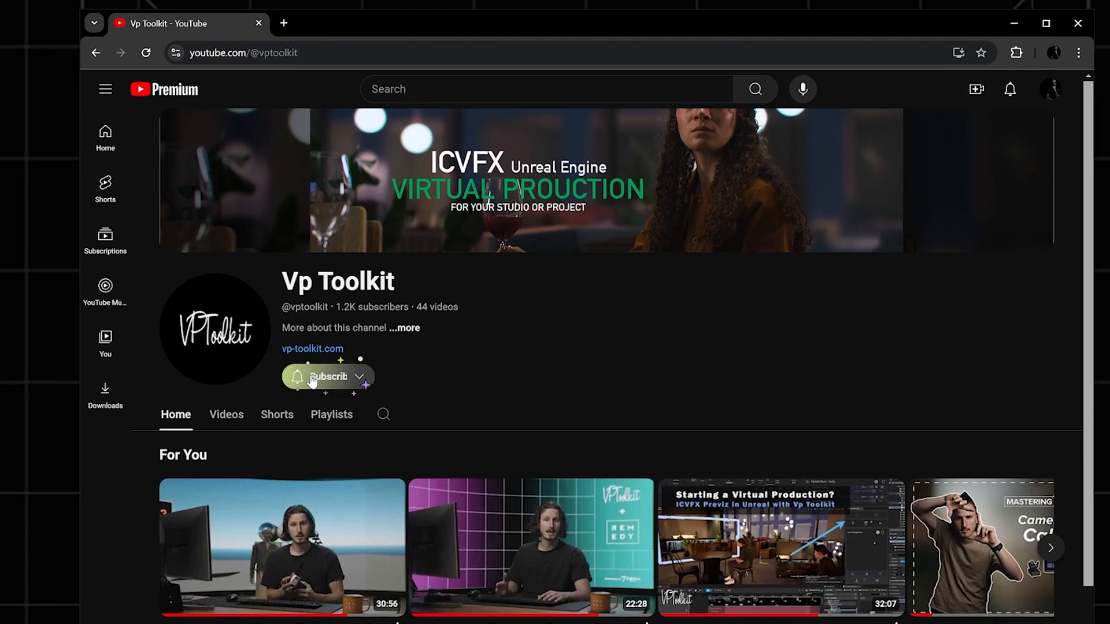
pyautogui.click(326, 376)
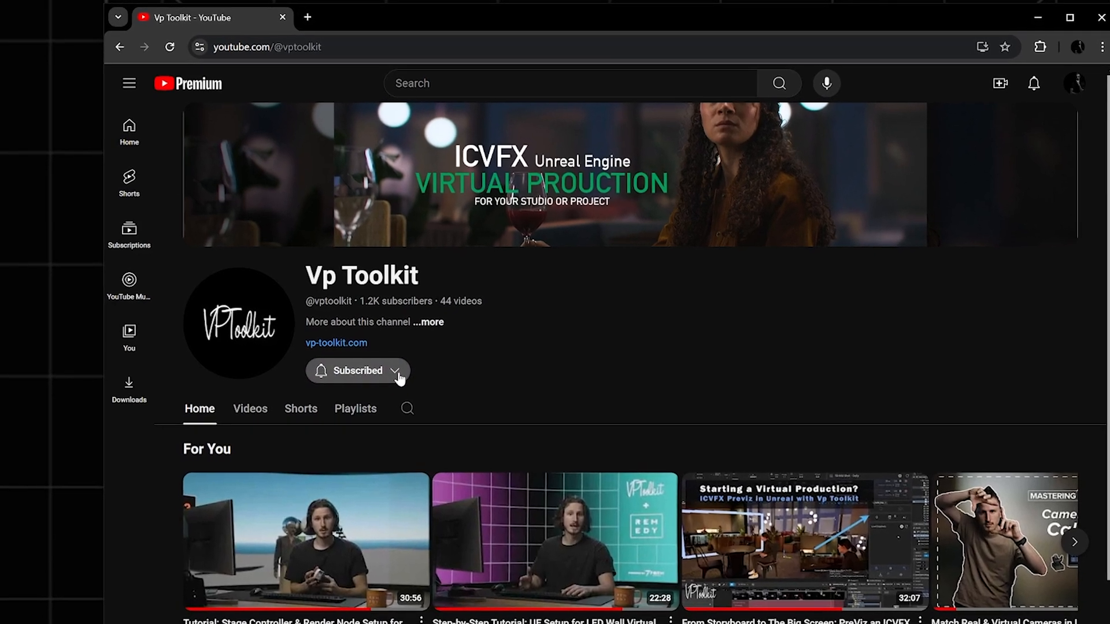
pyautogui.click(335, 342)
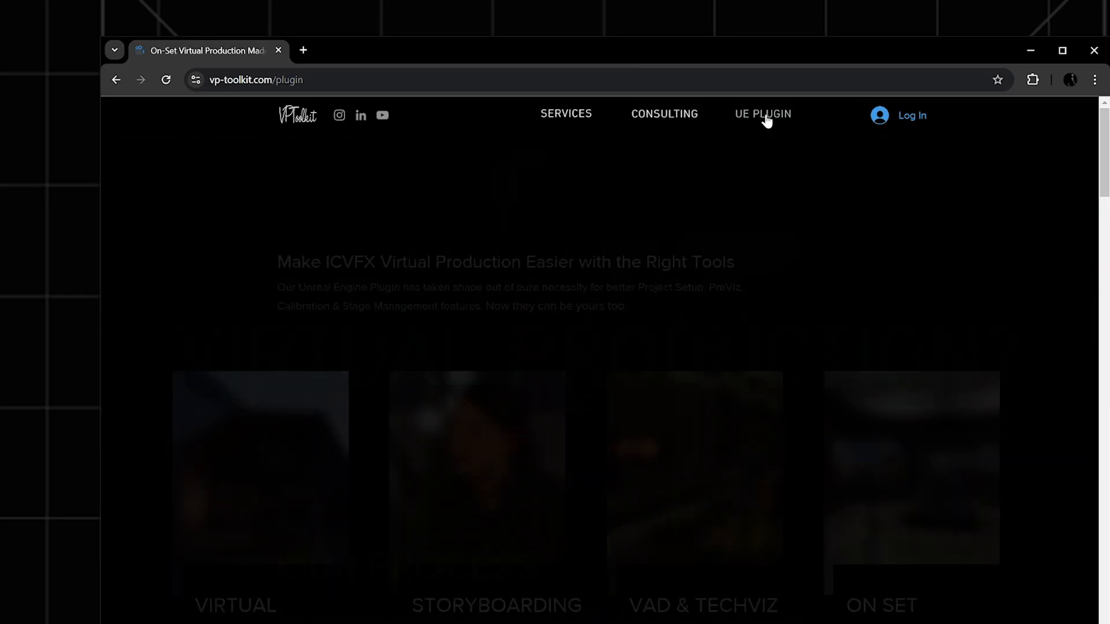